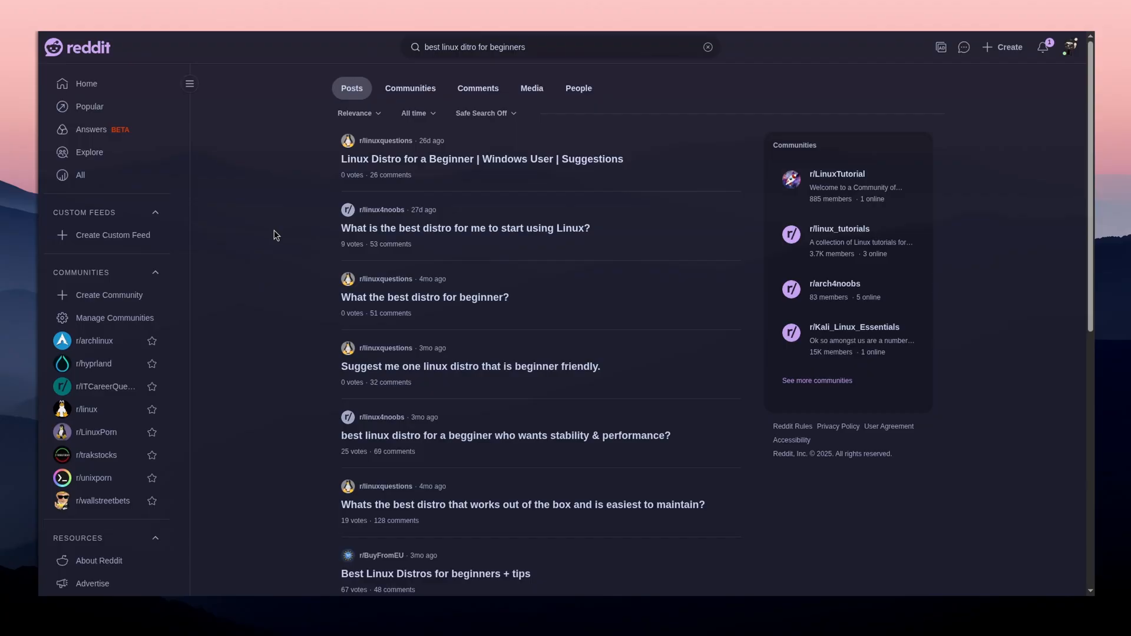
Step: Scroll through the Ubuntu website and browse its overview page
{"action": "scroll", "scroll_direction": "down", "scroll_amount": 3}
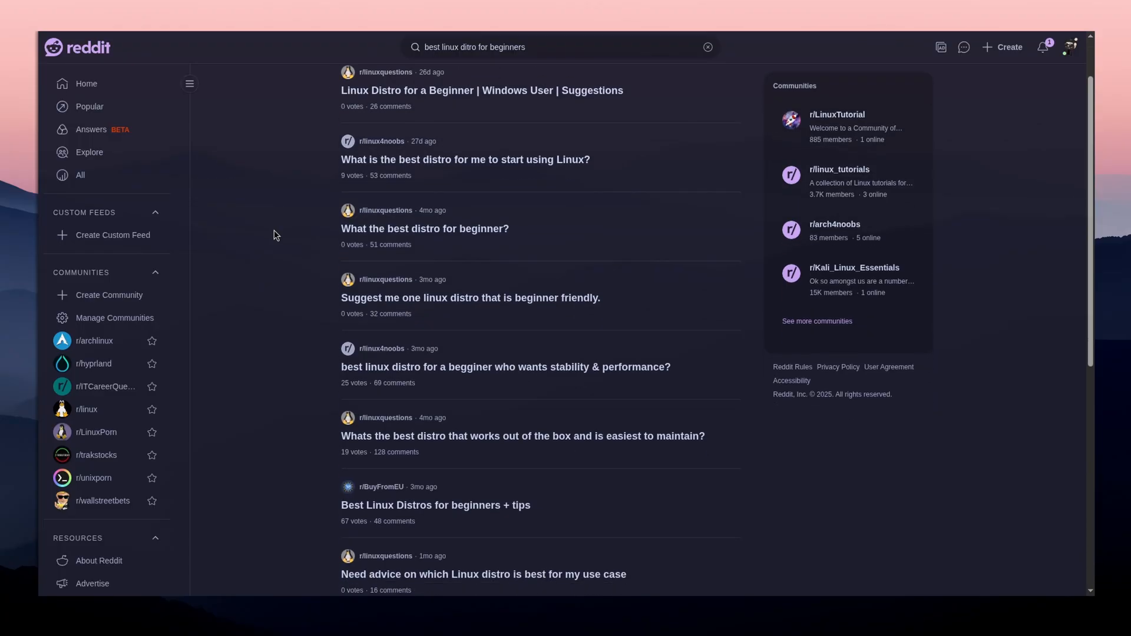
{"action": "left_click", "coordinate": [482, 90]}
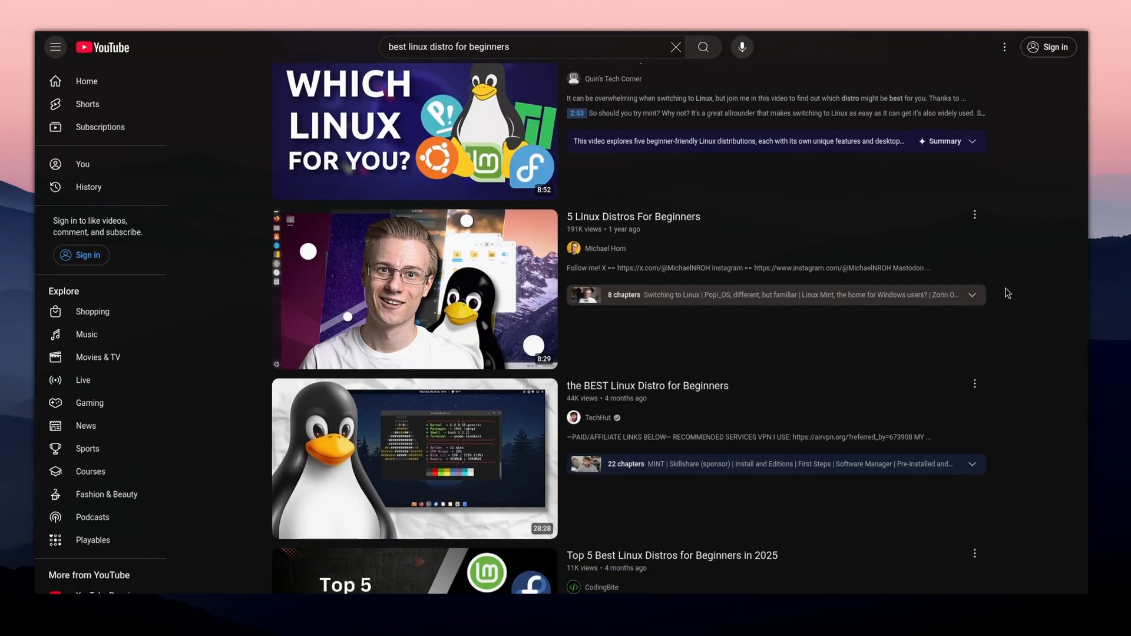
{"action": "scroll", "scroll_direction": "down", "scroll_amount": 3}
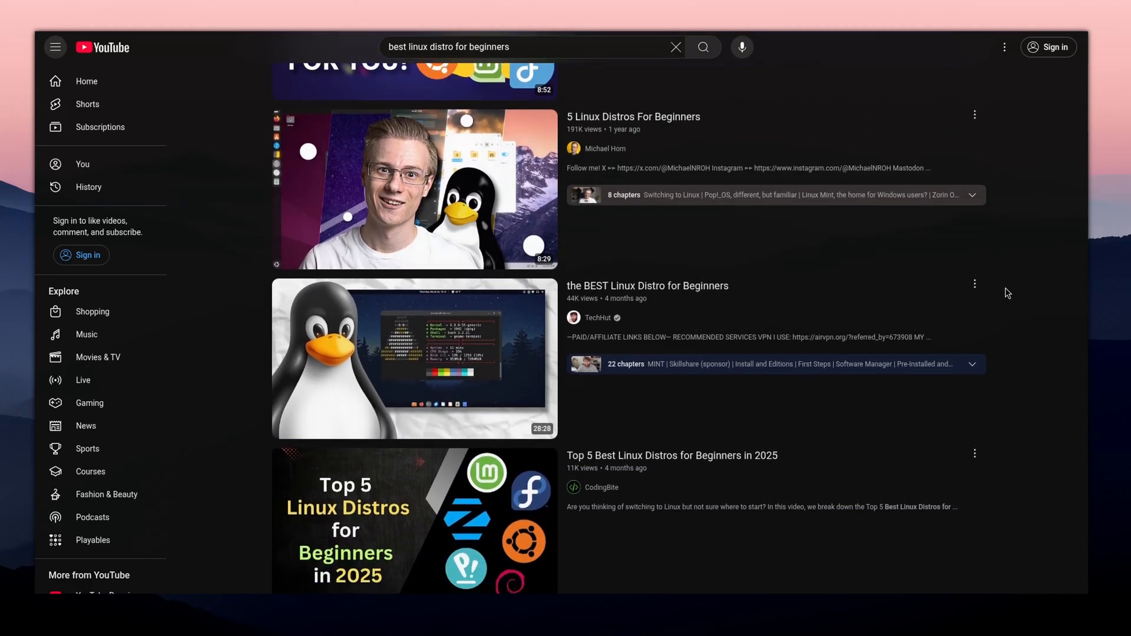
{"action": "scroll", "scroll_direction": "down", "scroll_amount": 3}
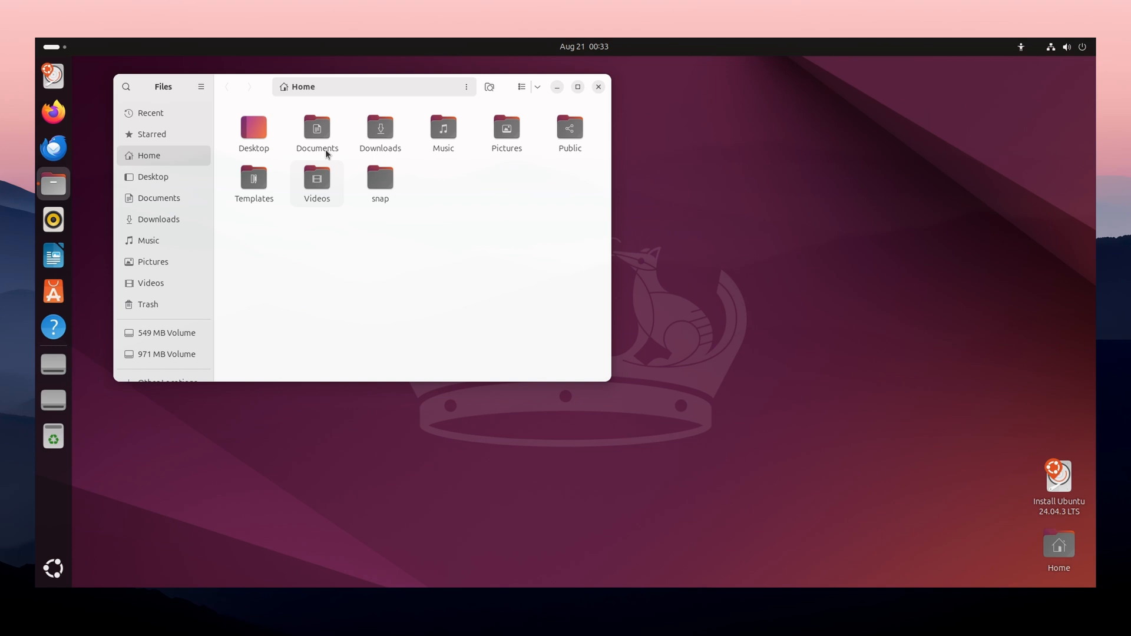
Step: Enter the empty Documents folder and switch the desktop to Dark Style from quick settings
{"action": "double_click", "coordinate": [317, 128]}
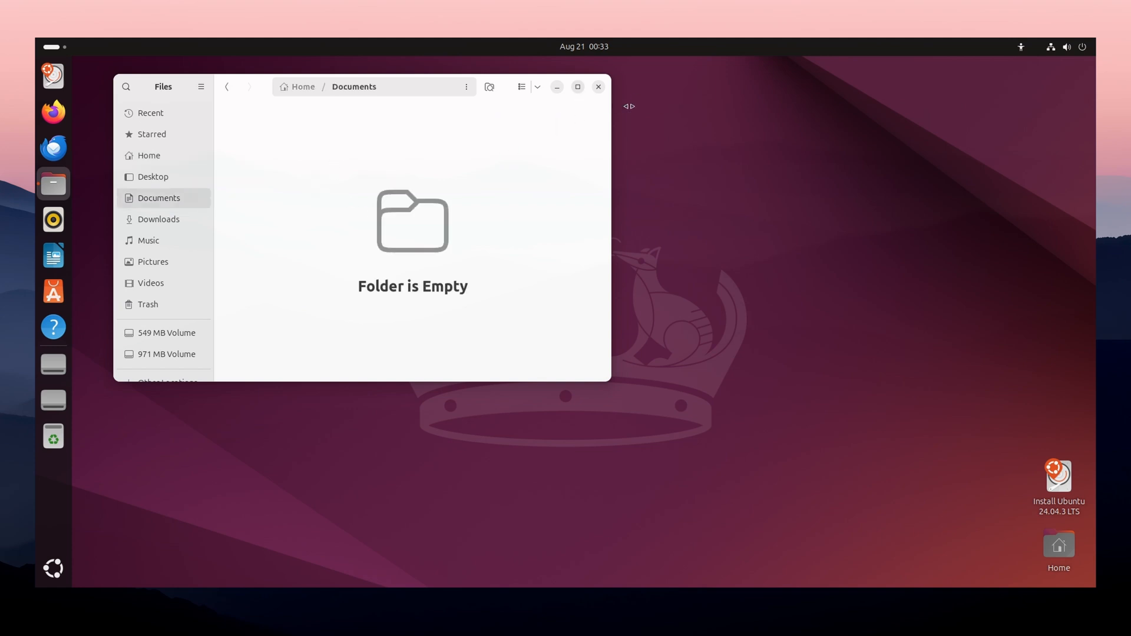
{"action": "left_click", "coordinate": [1070, 46]}
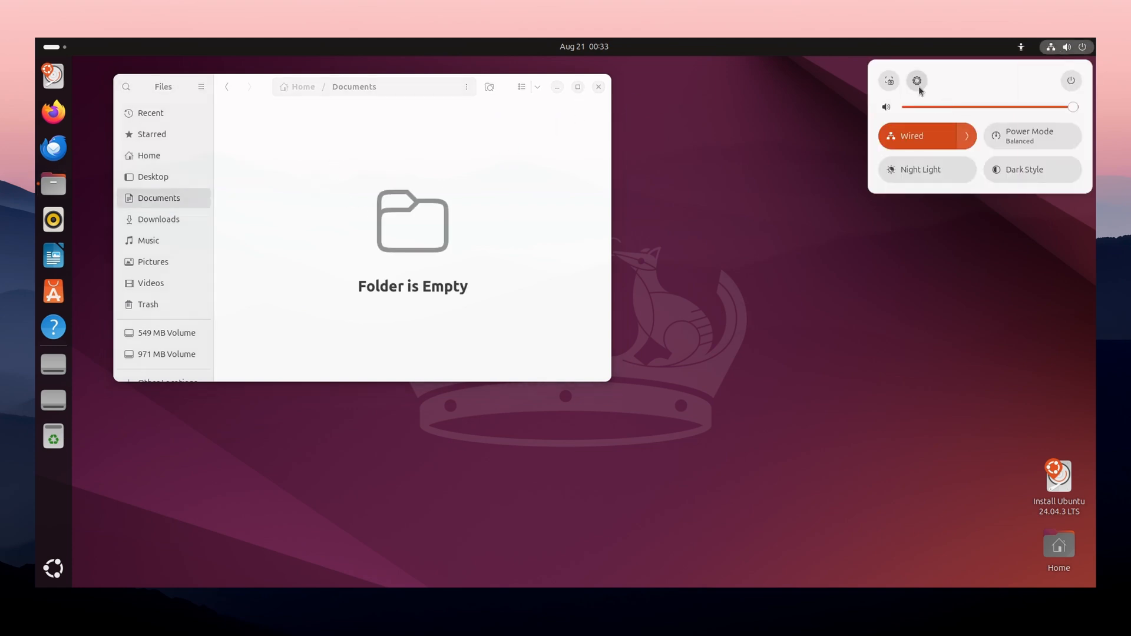
{"action": "left_click", "coordinate": [1030, 168]}
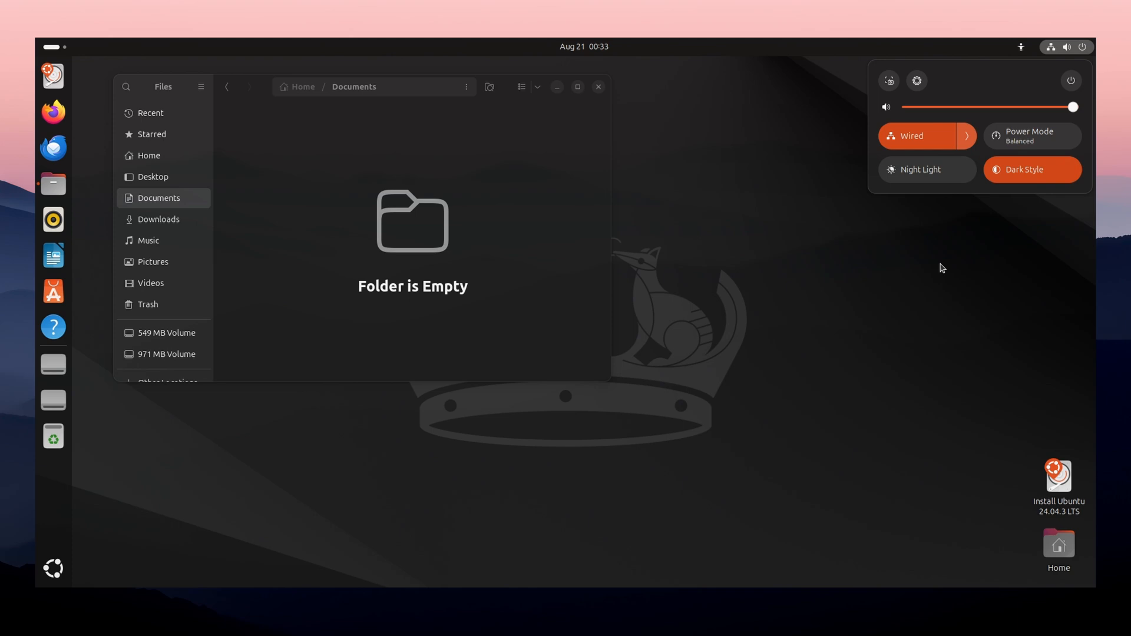
{"action": "left_click", "coordinate": [555, 104]}
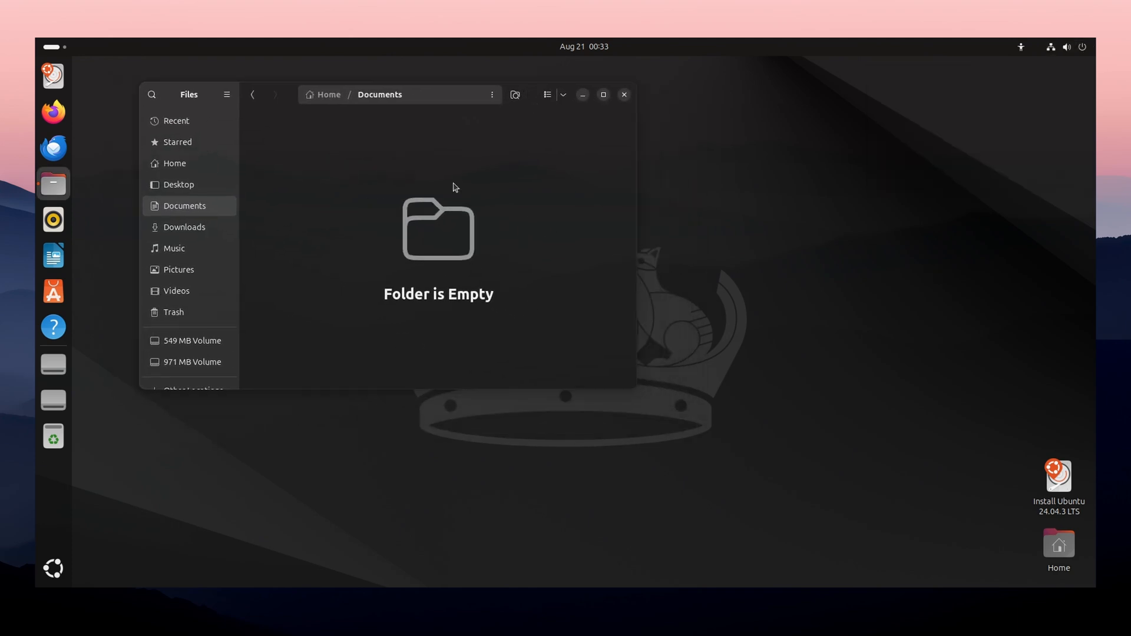
{"action": "left_click", "coordinate": [53, 568]}
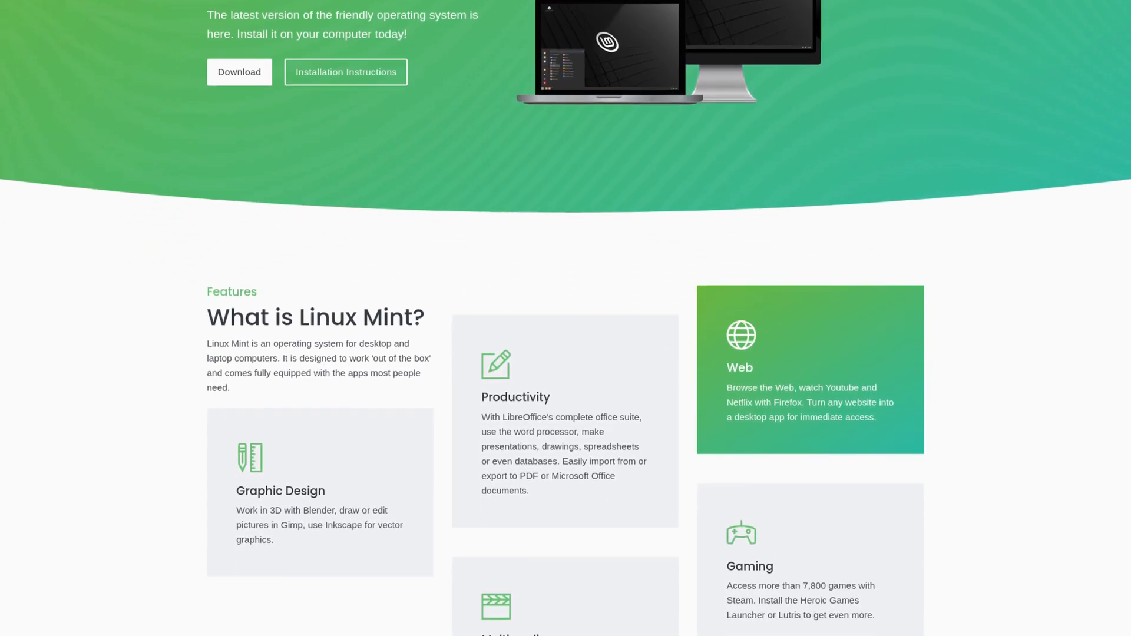
{"action": "left_click", "coordinate": [213, 584]}
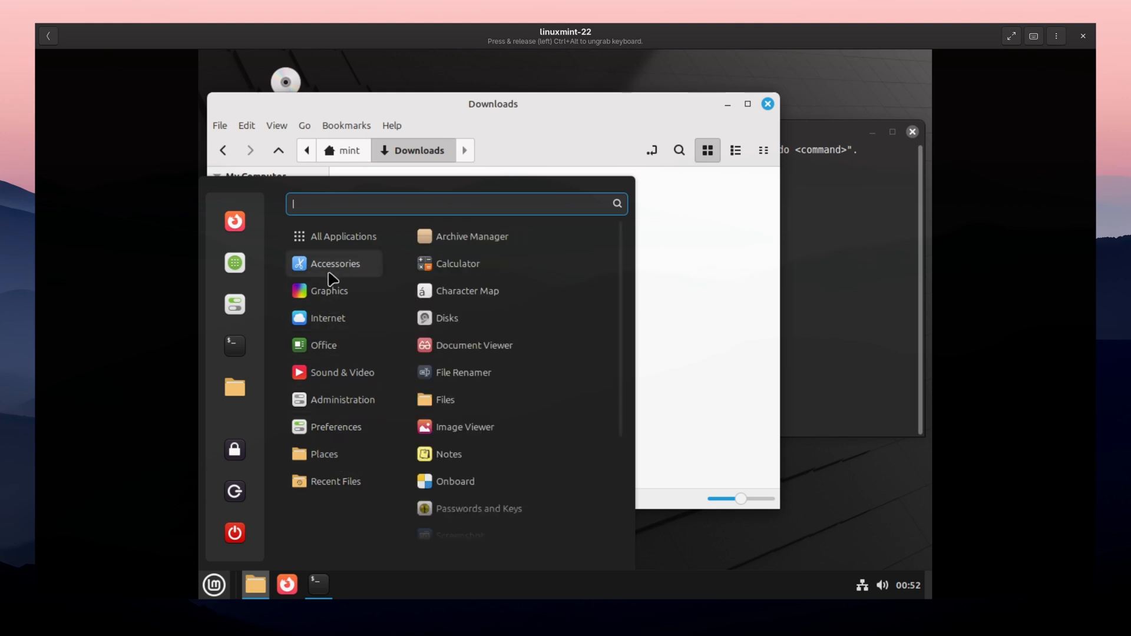
Step: Launch Calculator from Accessories, then hover Places in the reopened Mint menu
{"action": "left_click", "coordinate": [457, 263]}
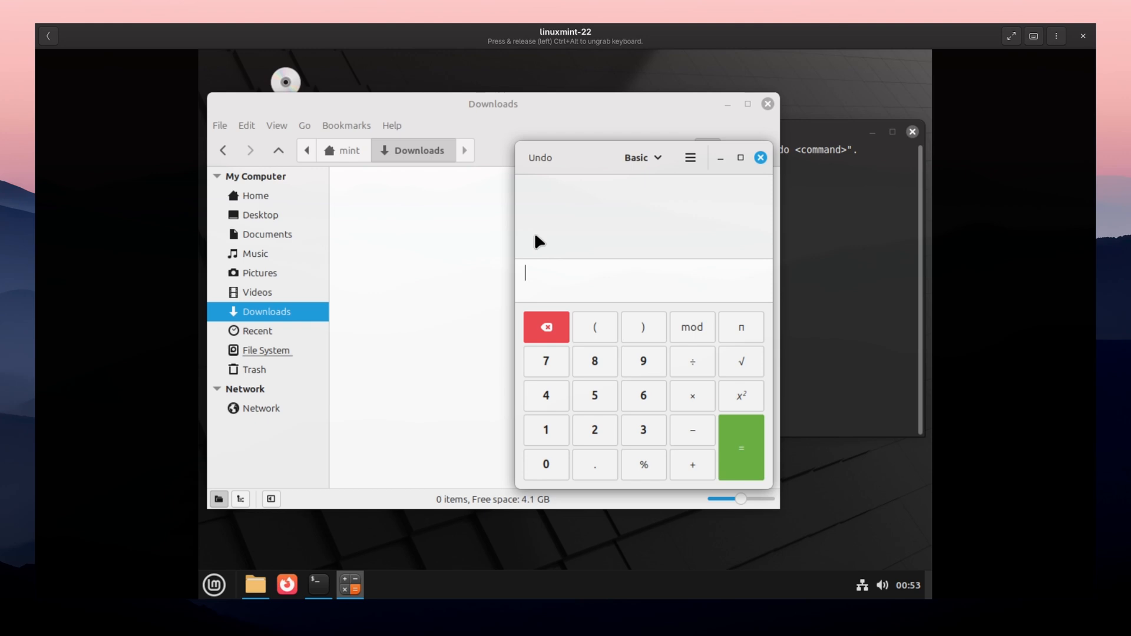
{"action": "left_click", "coordinate": [213, 584]}
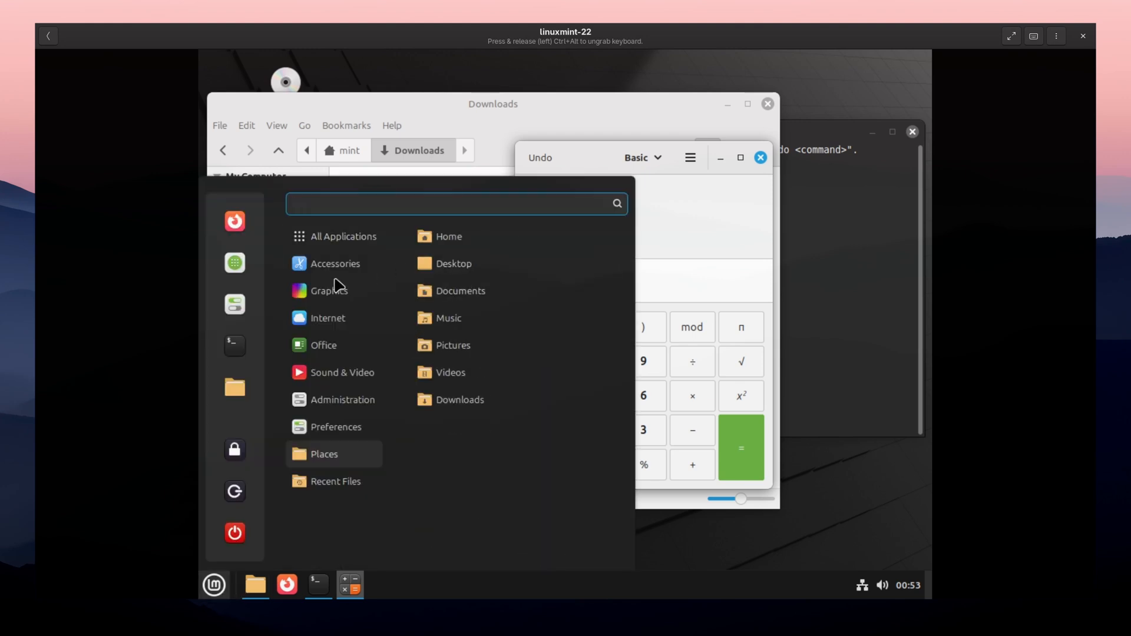
{"action": "left_click", "coordinate": [342, 236]}
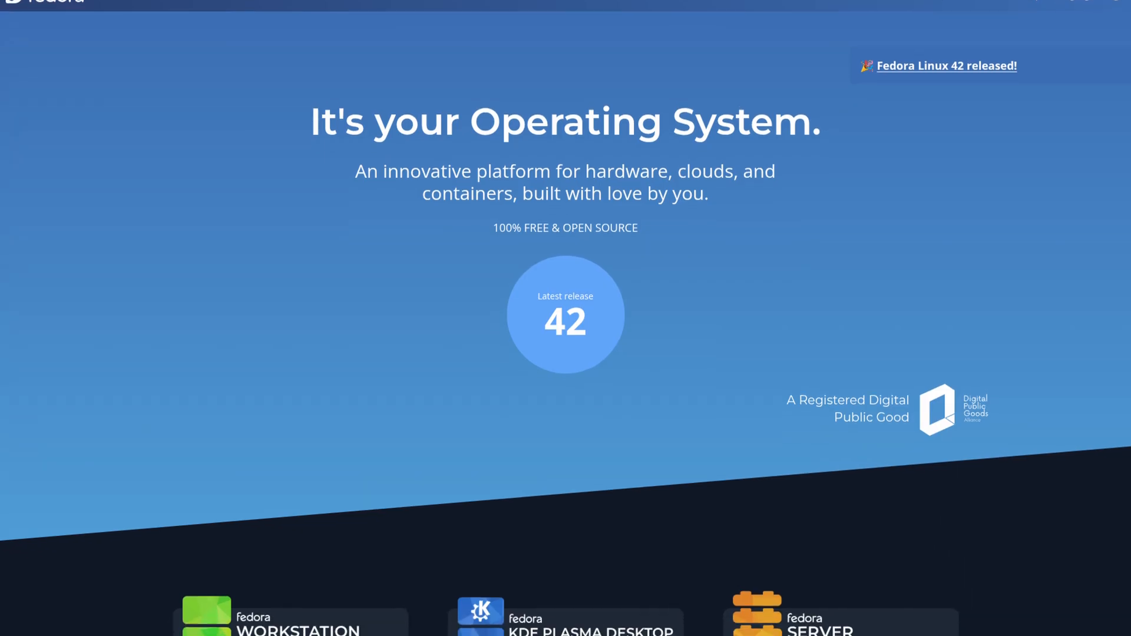
{"action": "scroll", "scroll_direction": "down", "scroll_amount": 3}
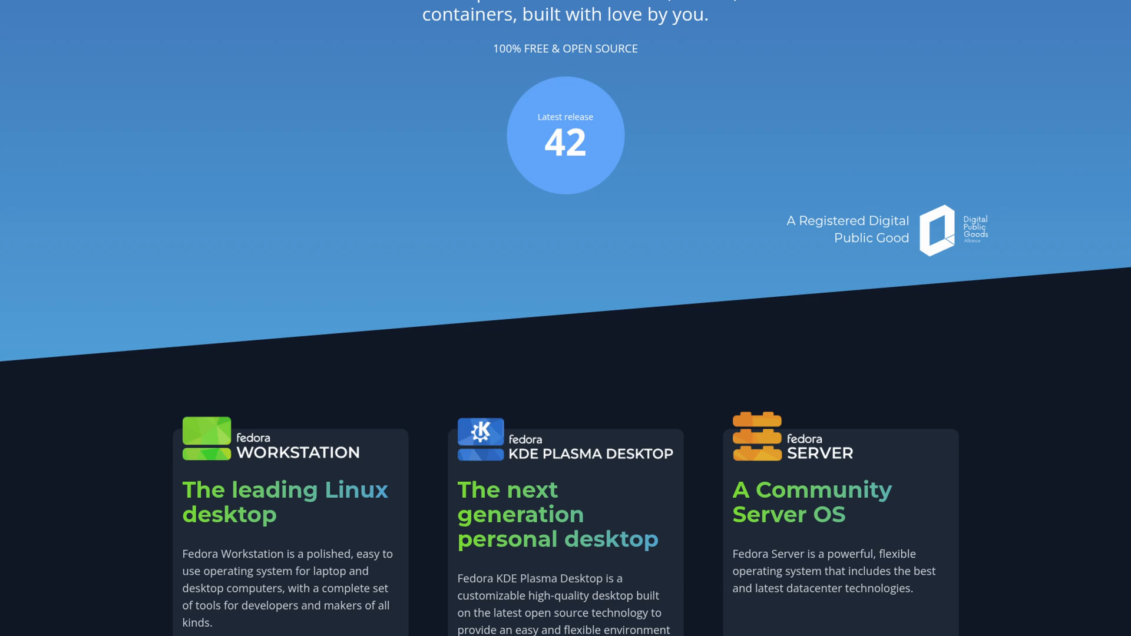
{"action": "scroll", "scroll_direction": "down", "scroll_amount": 3}
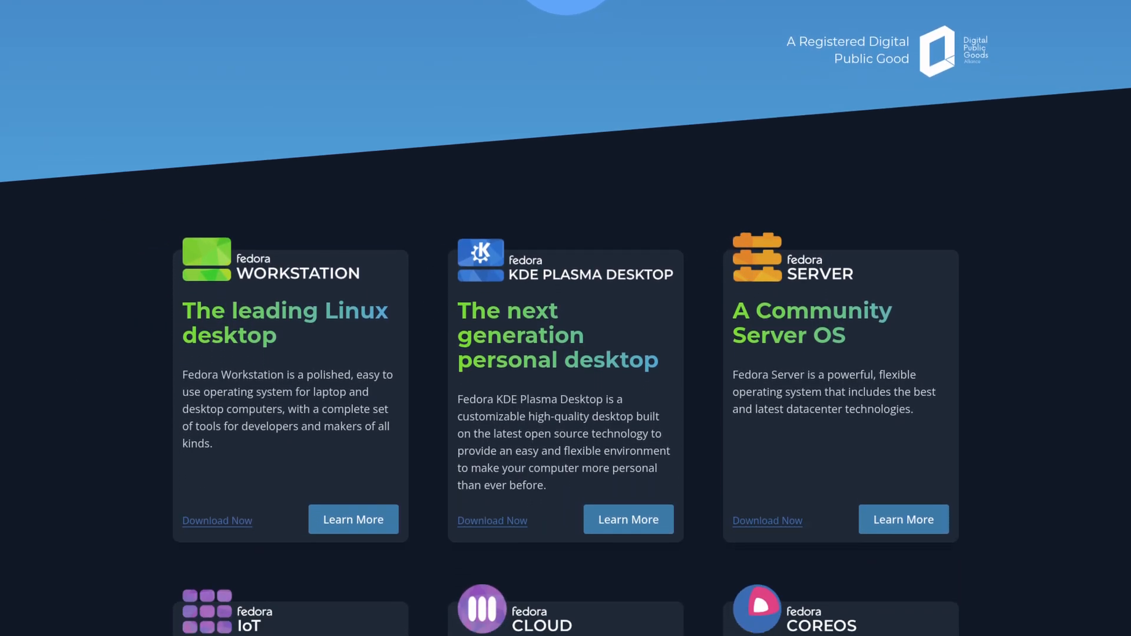
{"action": "left_click", "coordinate": [654, 551]}
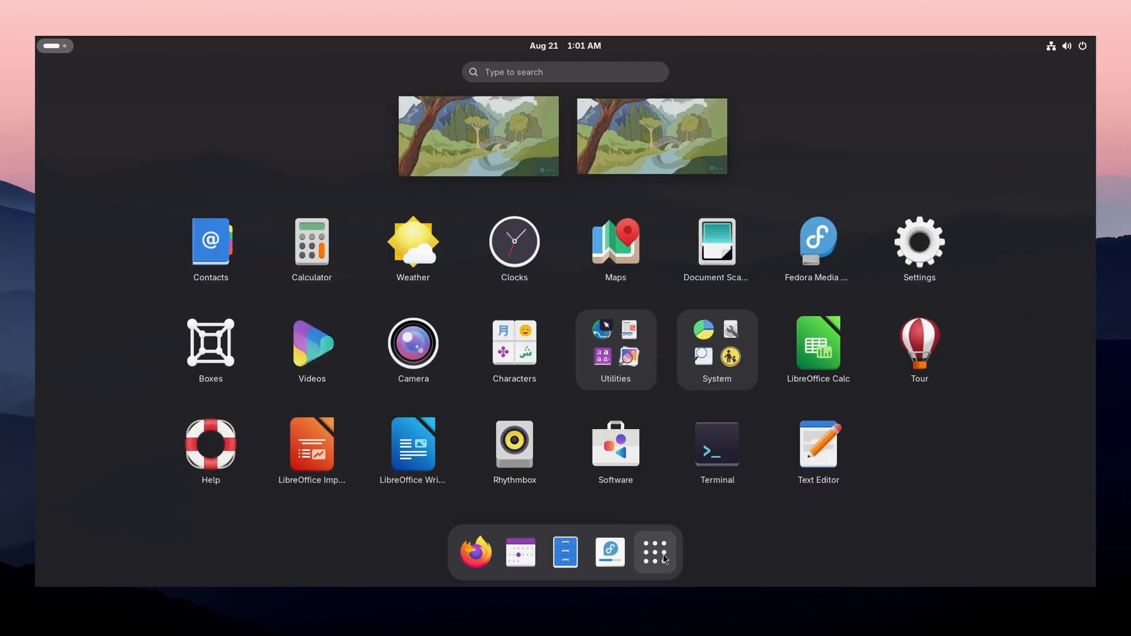
Step: Launch Terminal from the Fedora Workstation app grid
{"action": "left_click", "coordinate": [654, 551]}
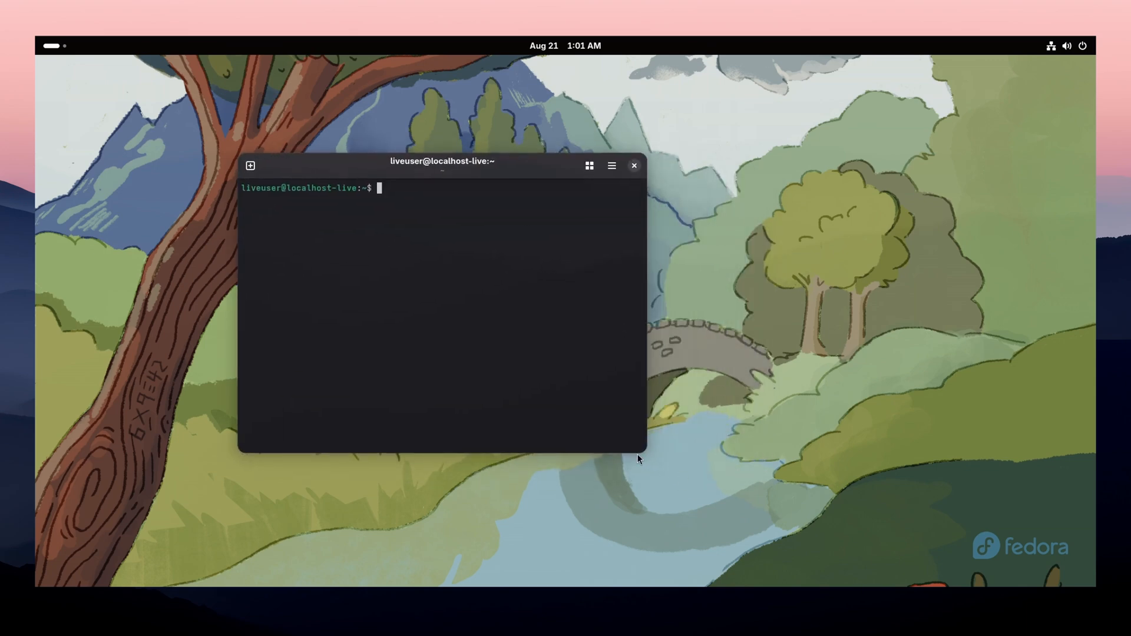
{"action": "left_click", "coordinate": [634, 165]}
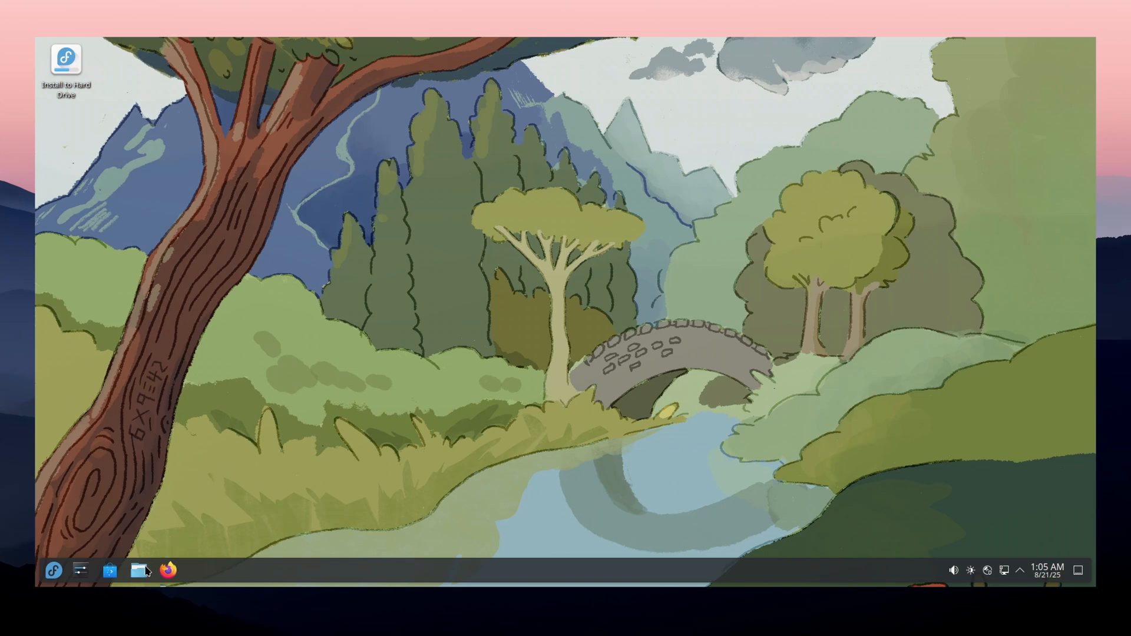
Step: Apply the Breeze Dark global theme in KDE System Settings
{"action": "left_click", "coordinate": [139, 570]}
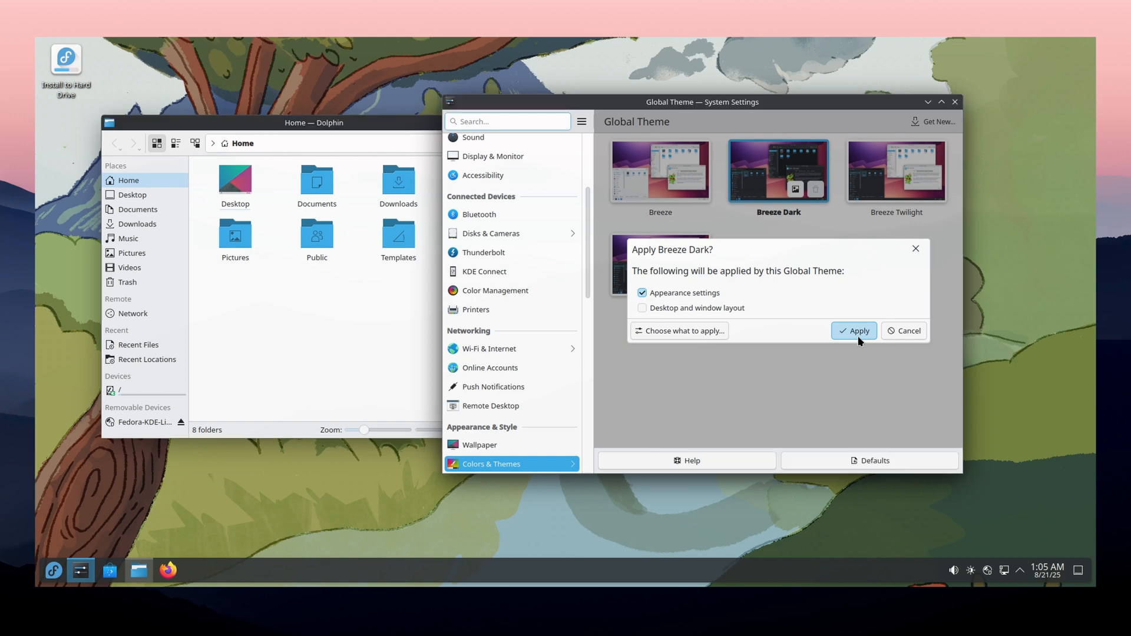
{"action": "left_click", "coordinate": [852, 330]}
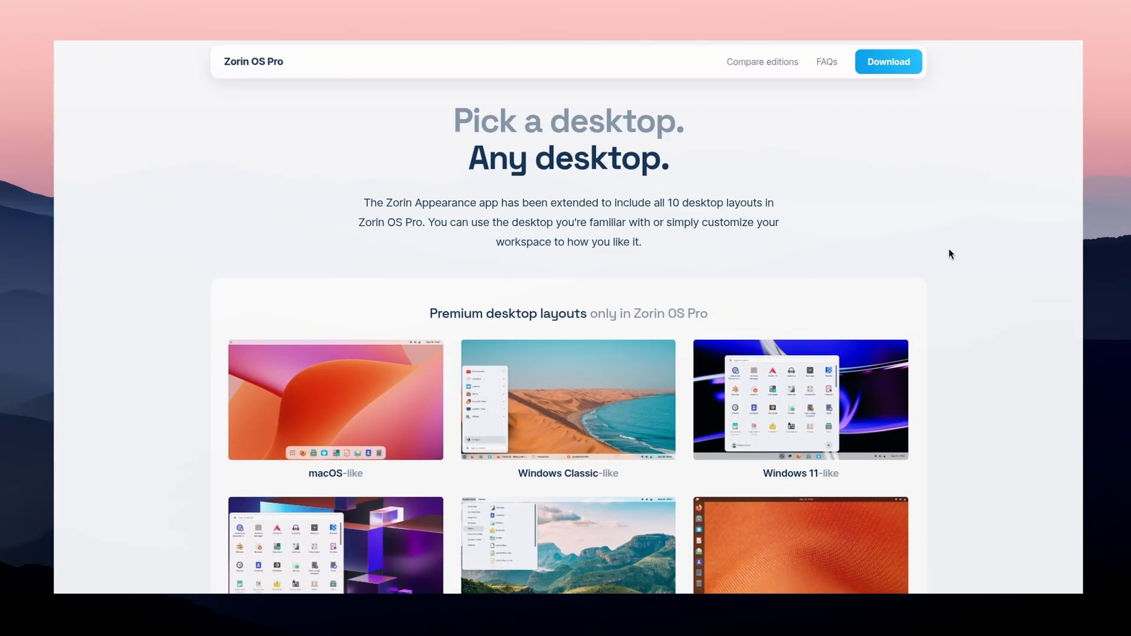
{"action": "scroll", "scroll_direction": "down", "scroll_amount": 3}
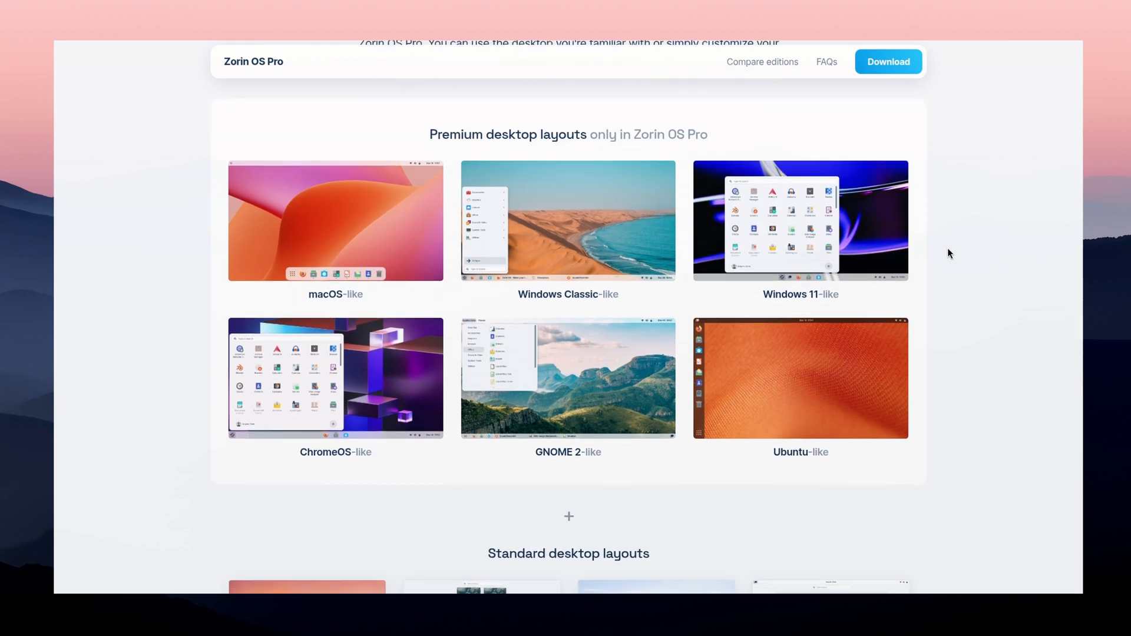
{"action": "scroll", "scroll_direction": "down", "scroll_amount": 3}
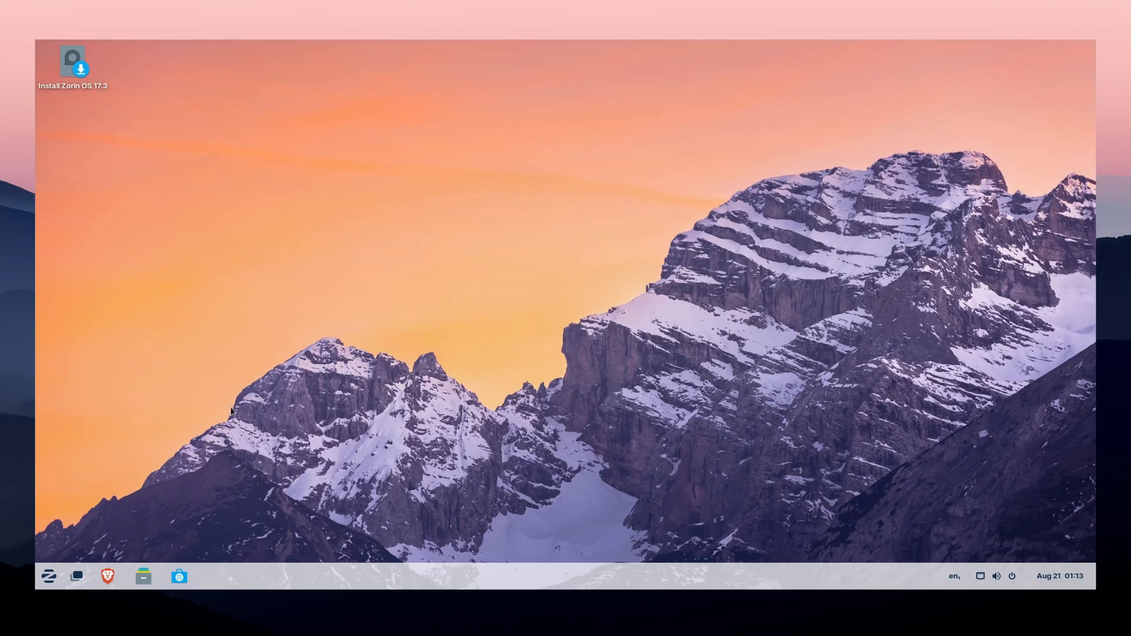
{"action": "mouse_move", "coordinate": [230, 558]}
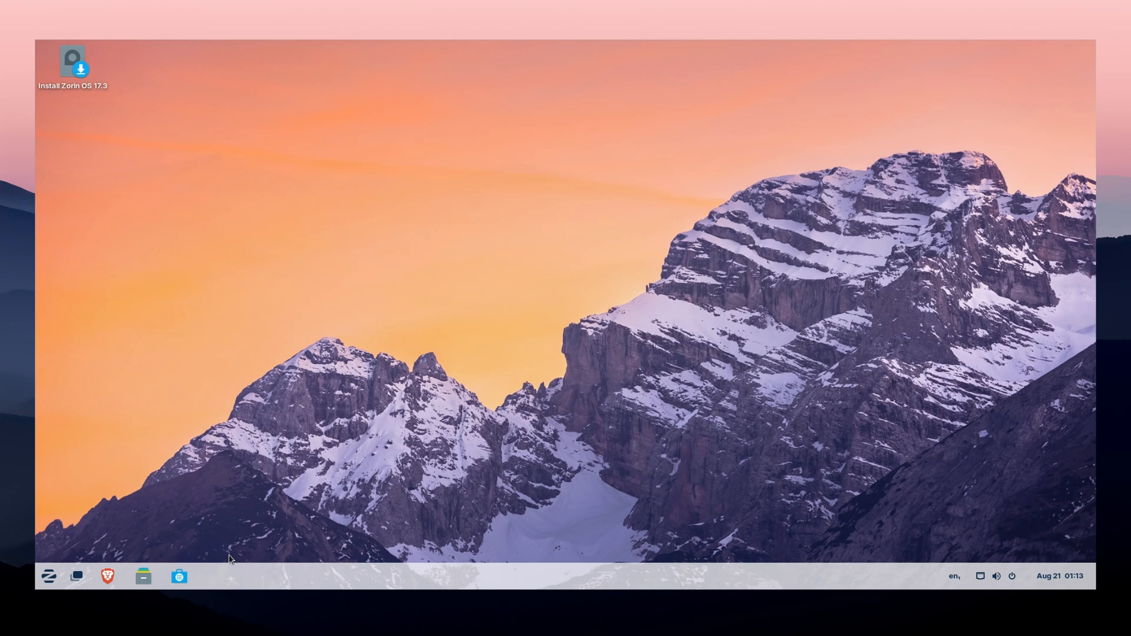
{"action": "mouse_move", "coordinate": [1011, 576]}
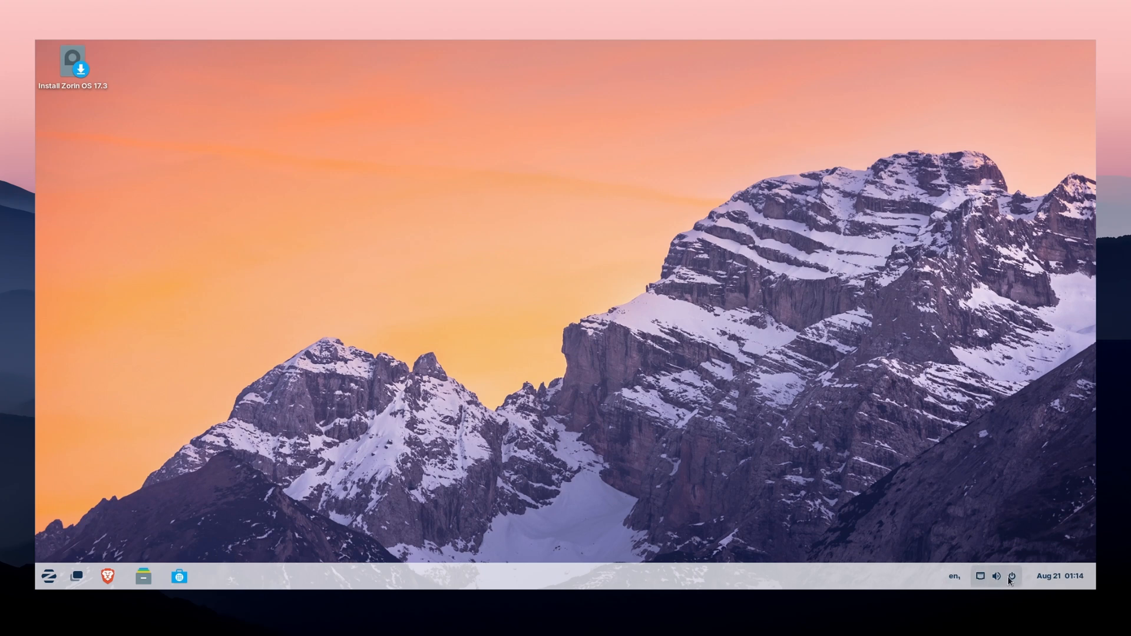
Step: Show the Zorin quick settings panel with volume, network, Night Light and Dark Mode
{"action": "left_click", "coordinate": [1012, 576]}
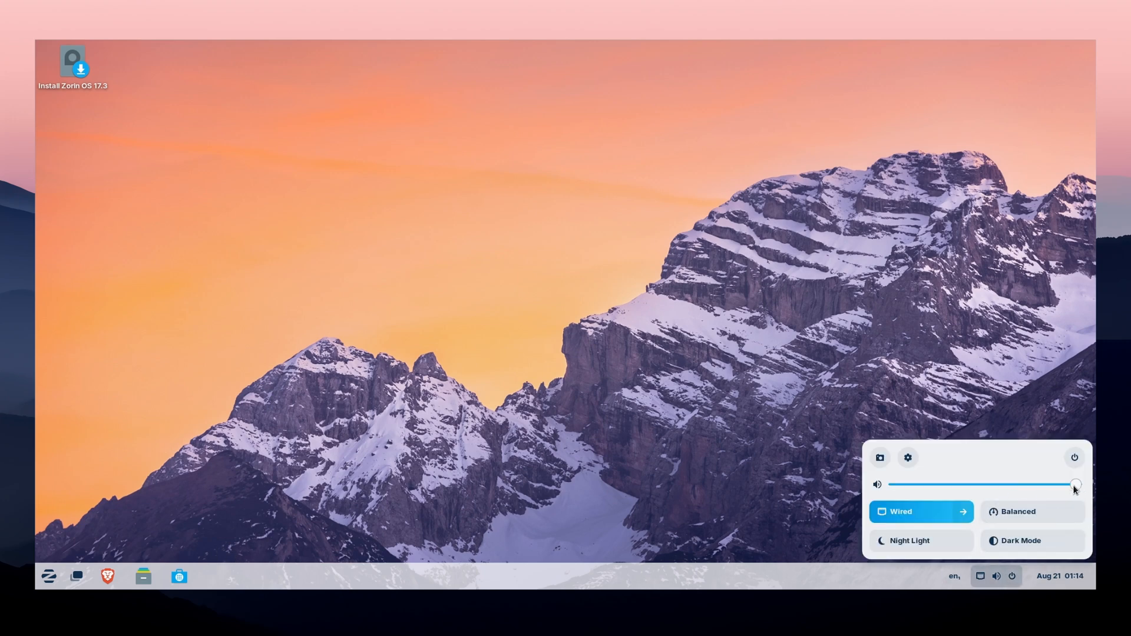